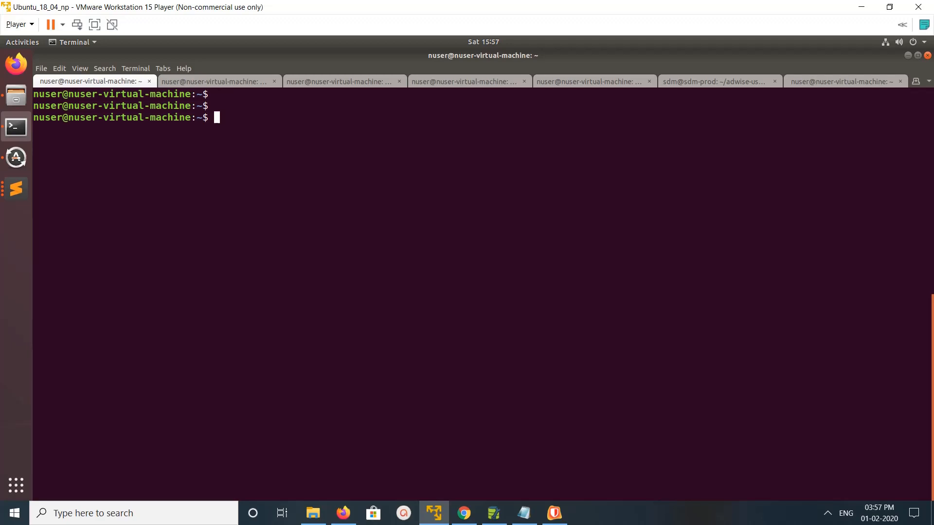
text(git clone https://github.com/openstack/devstack)
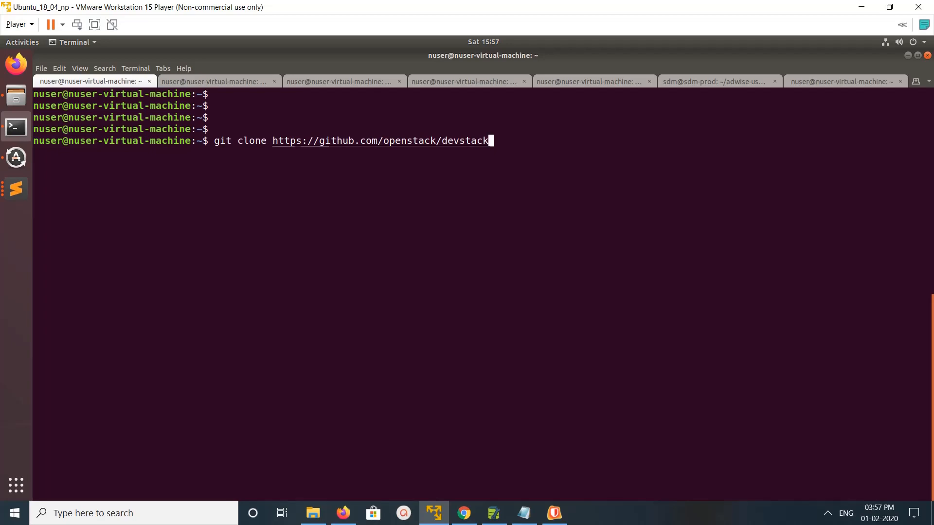
key(Return)
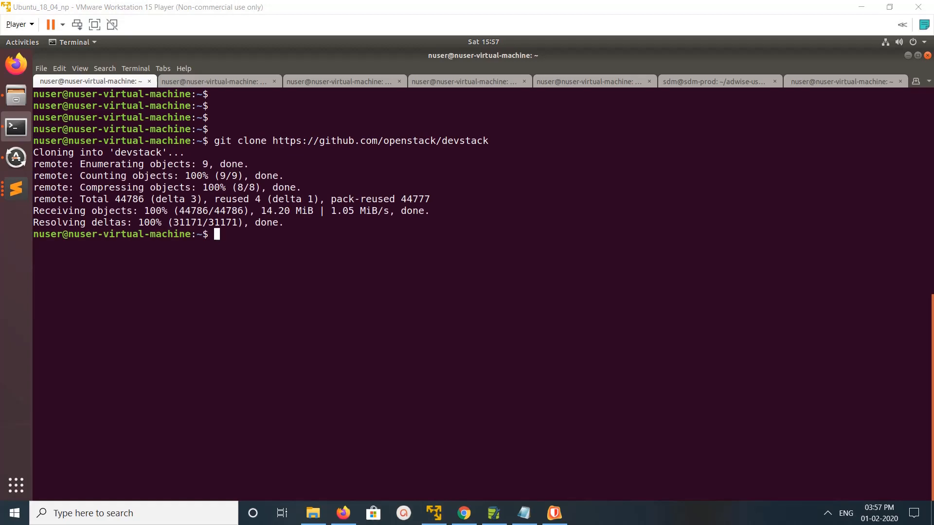
text(cd devstack/)
text(git)
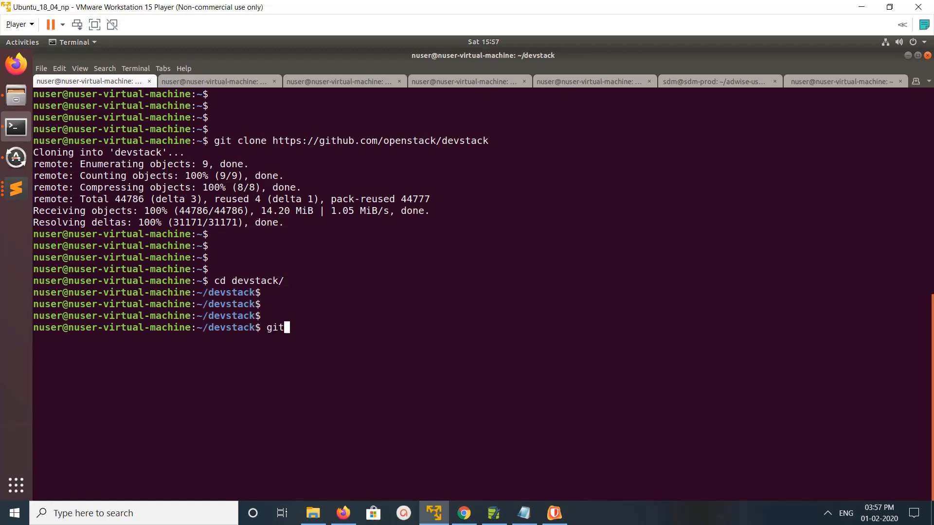
- List the local branches with git branch, then all branches with git branch -a
text(branc)
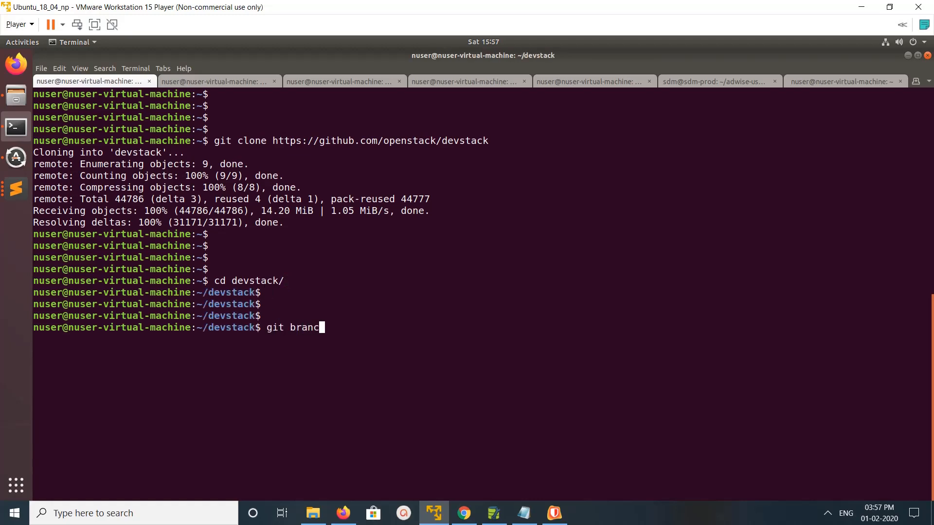
key(Return)
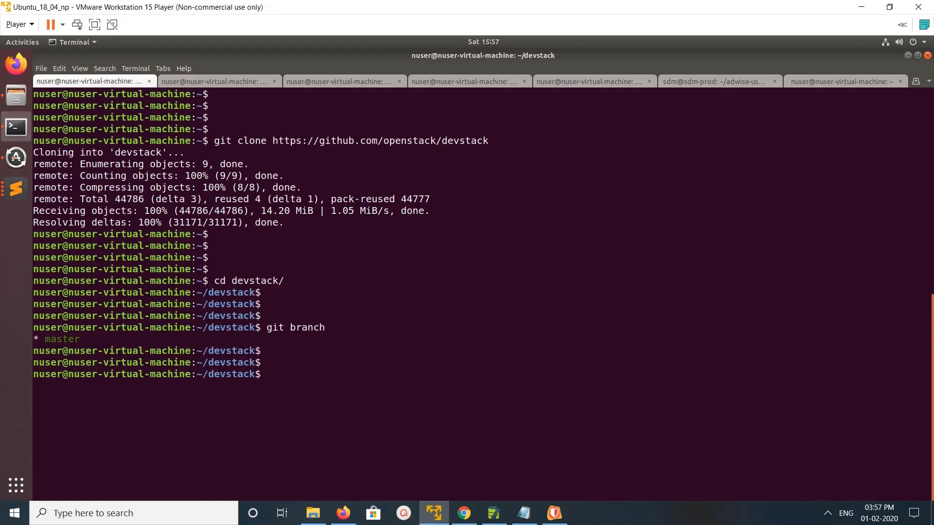
text(git branch)
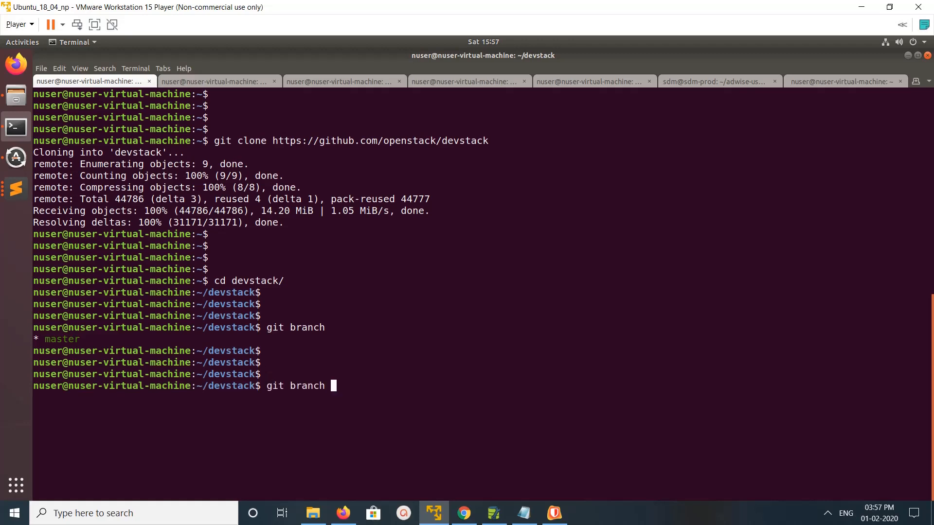
text(-a)
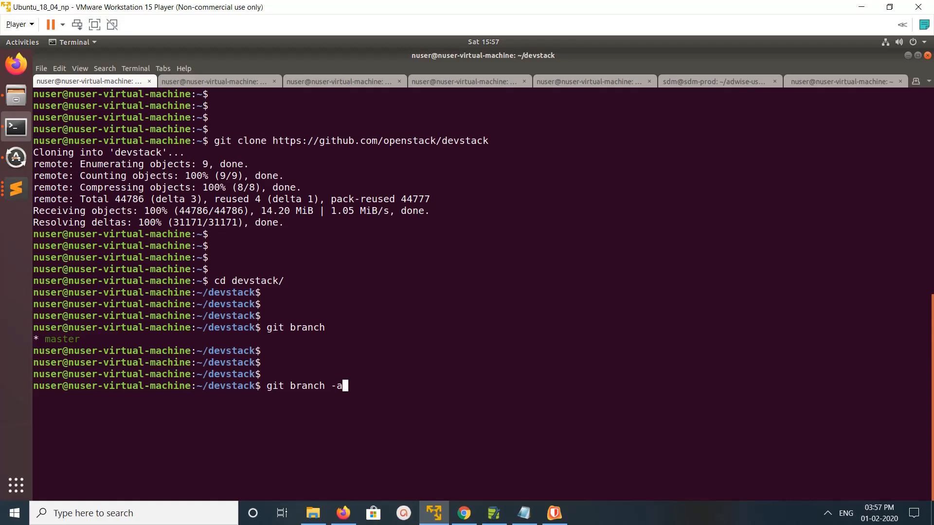
key(Return)
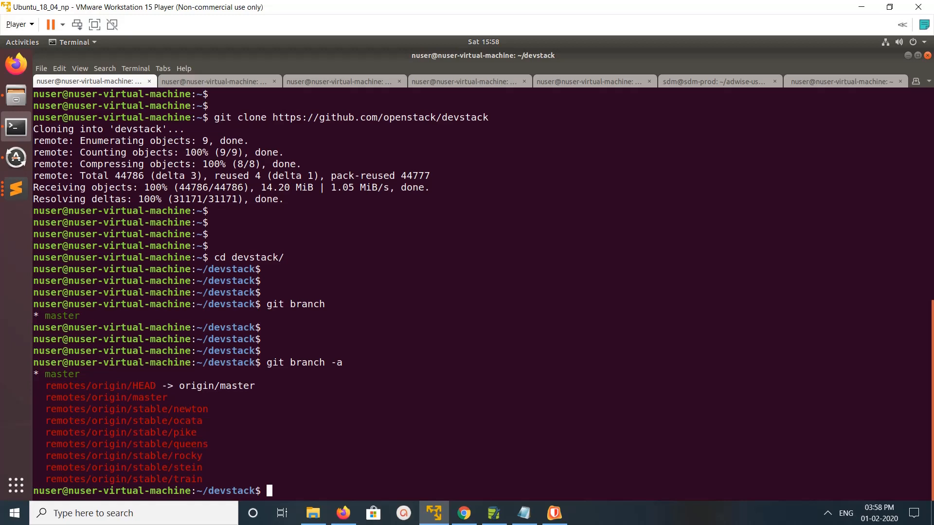
- Edit the retyped git branch -a command into git checkout
double_click(62, 316)
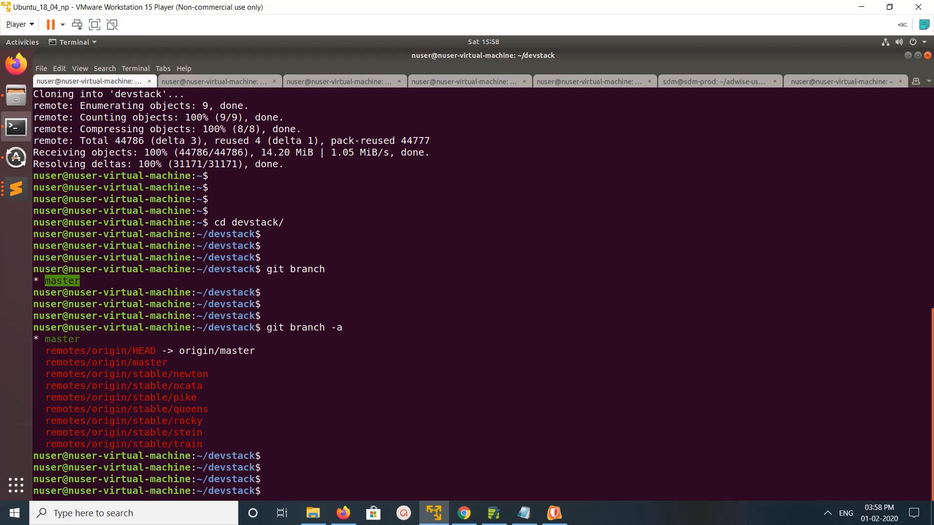
text(git branch -a)
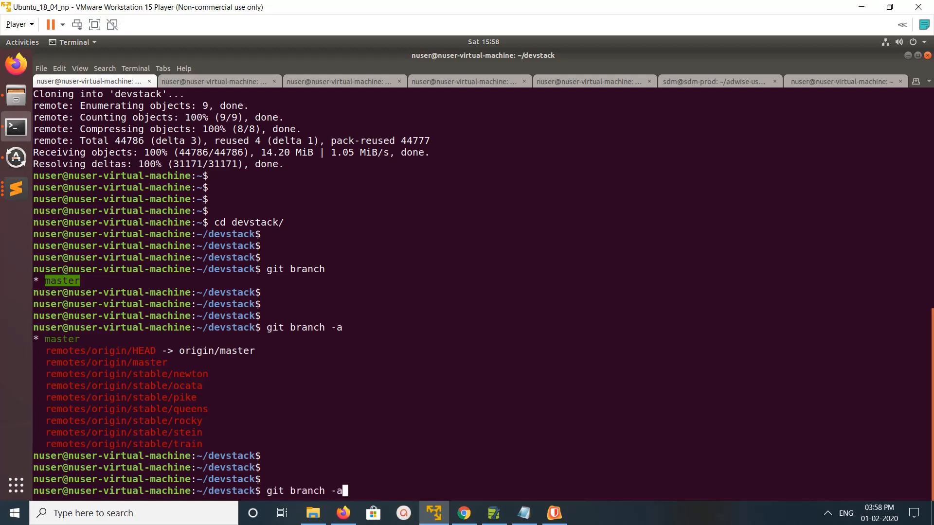
mouse_move(345, 491)
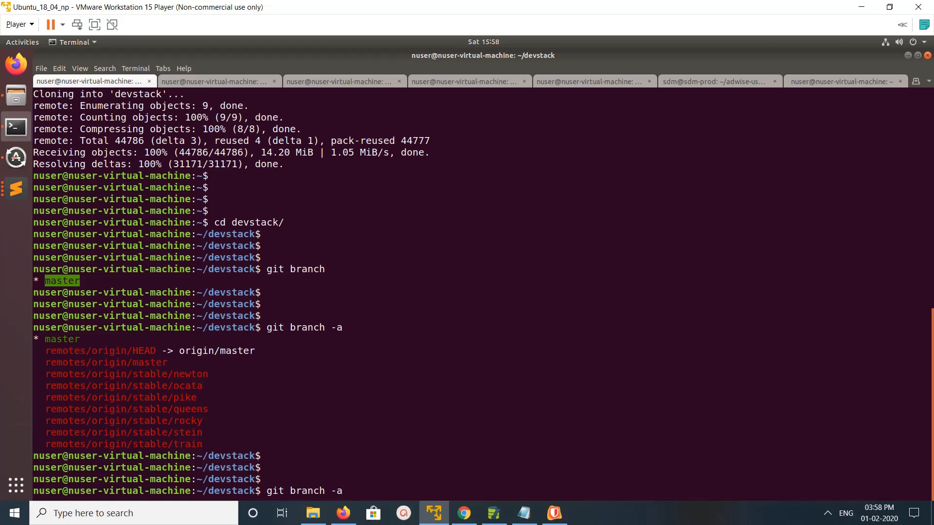
mouse_move(344, 491)
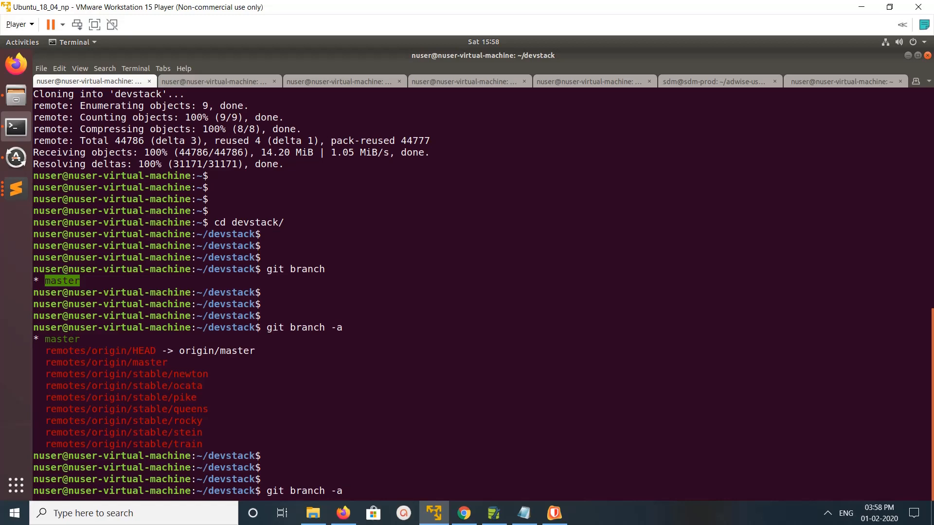
key(BackSpace)
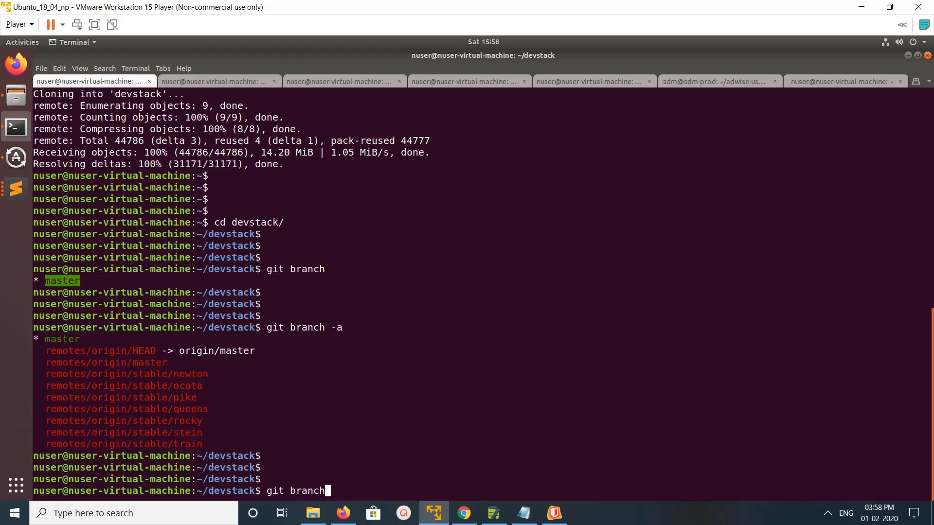
text(ch)
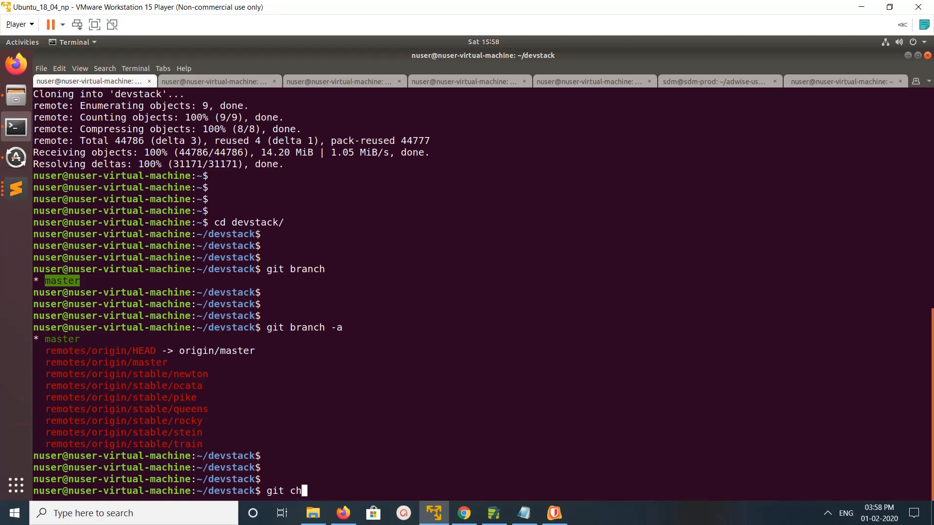
text(eckout)
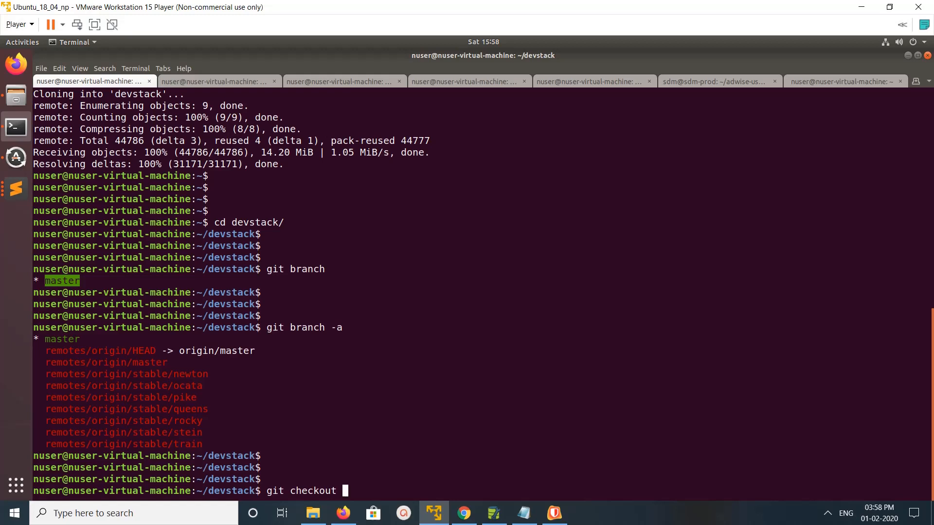
- Paste the stable/train branch name, check it out, and retype git branch -a
double_click(169, 444)
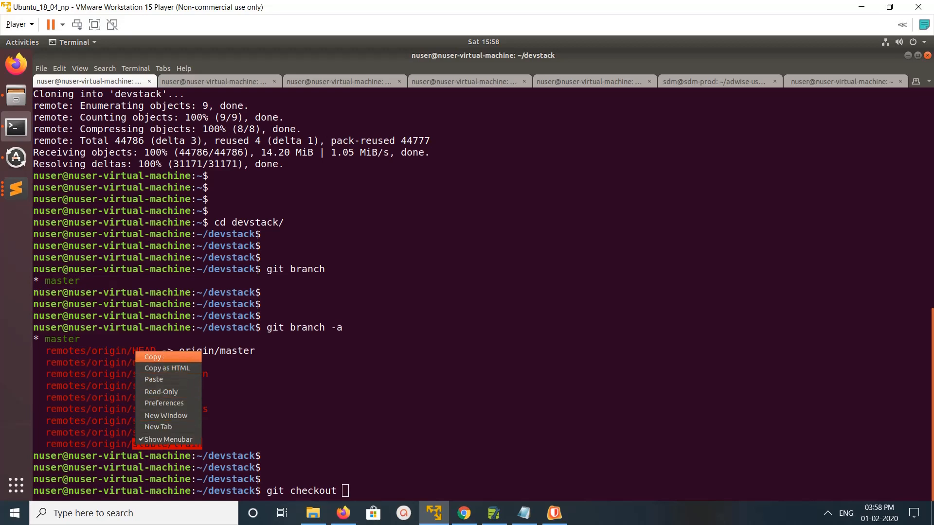
click(154, 379)
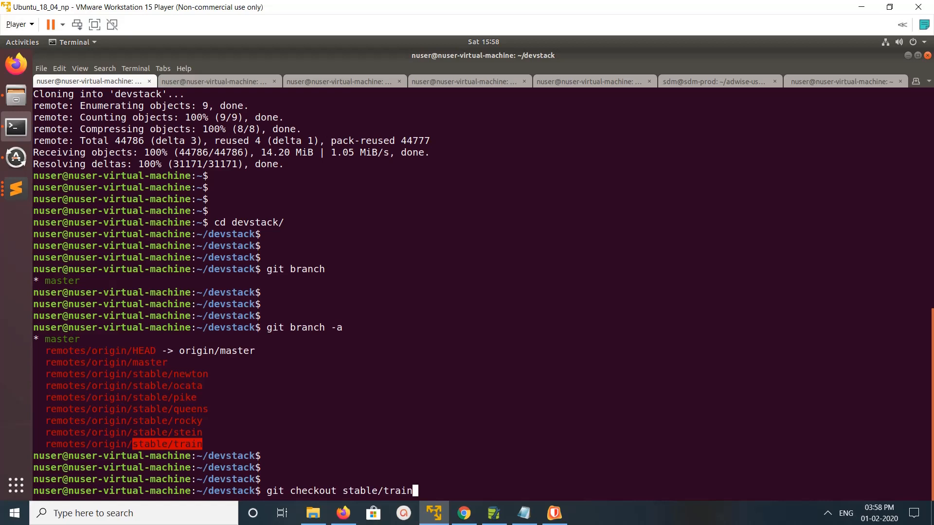
key(Return)
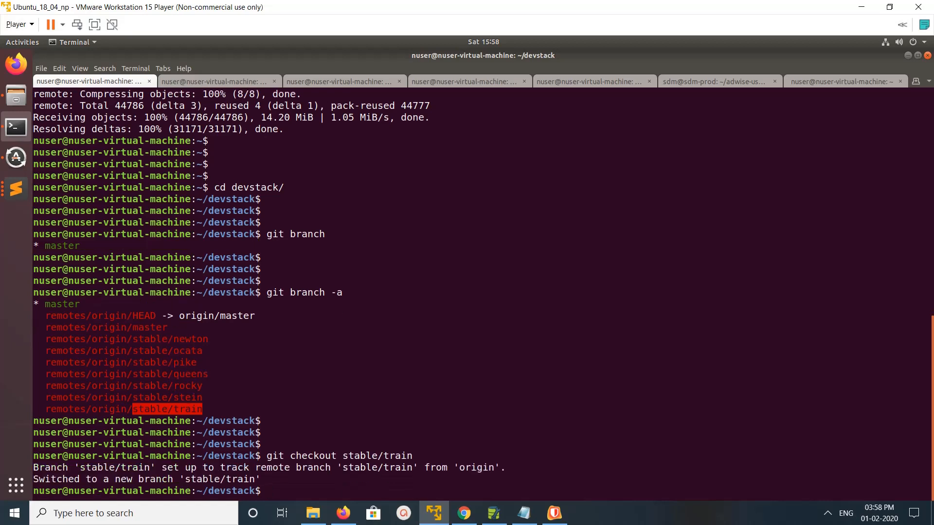
text(git branch -a)
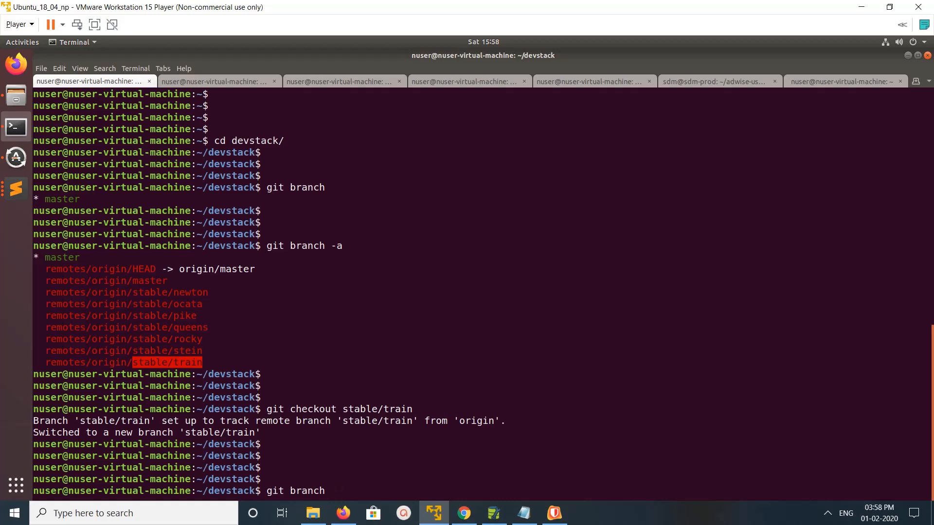
- Run the branch listing to confirm stable/train is the current branch
key(Return)
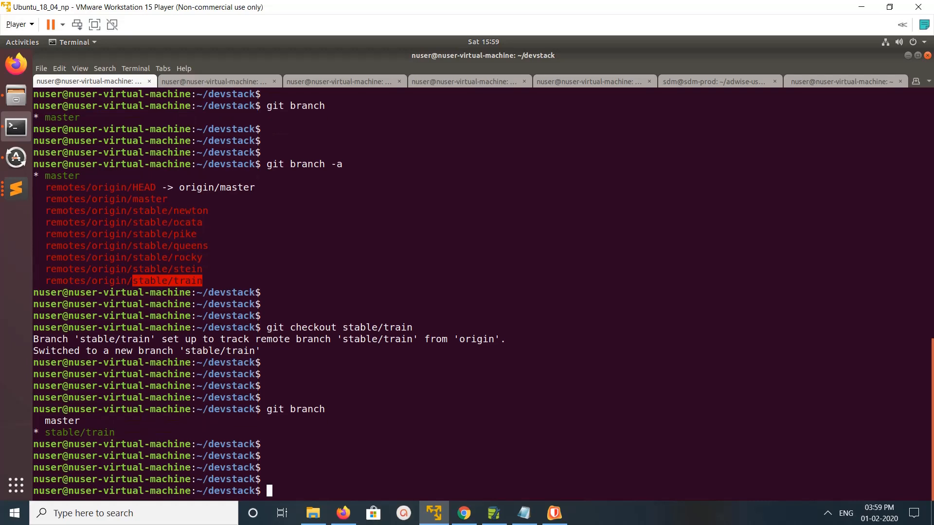
- Run git fetch to pull updates from origin
text(git fet)
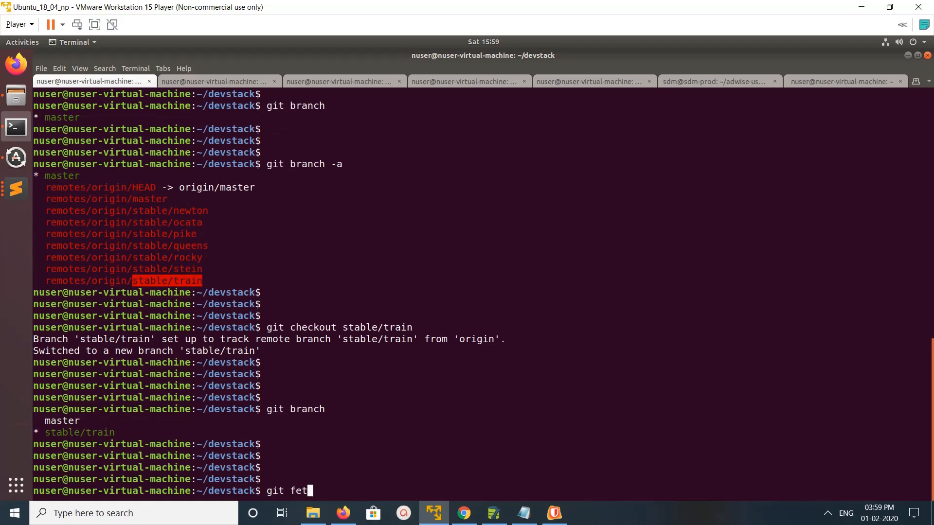
text(ch)
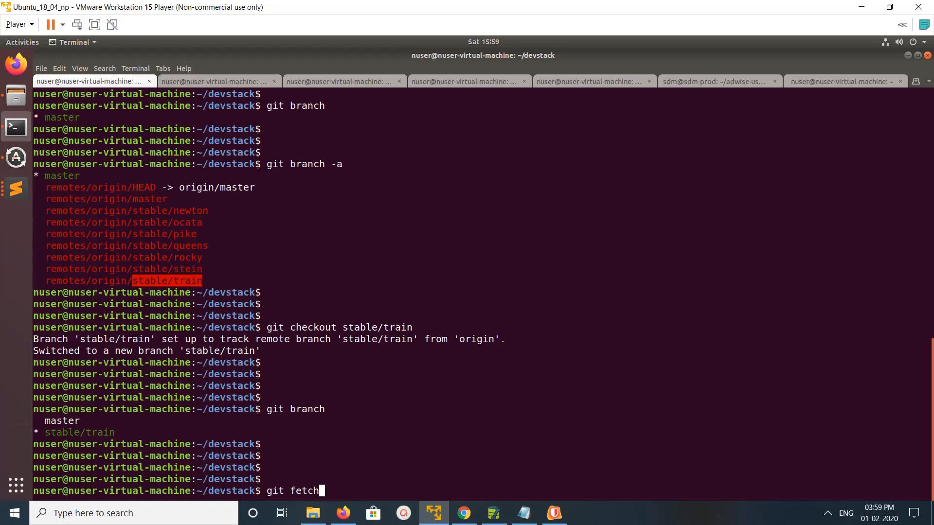
key(Return)
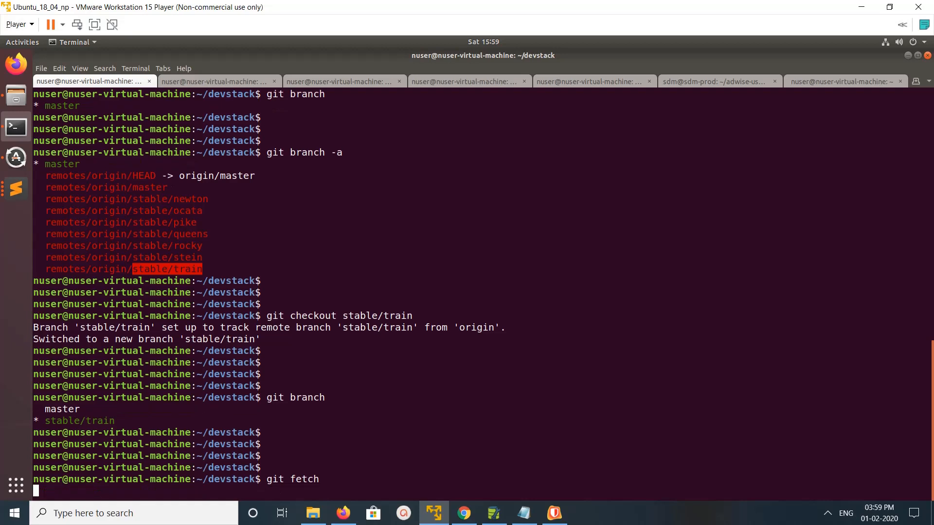
key(Return)
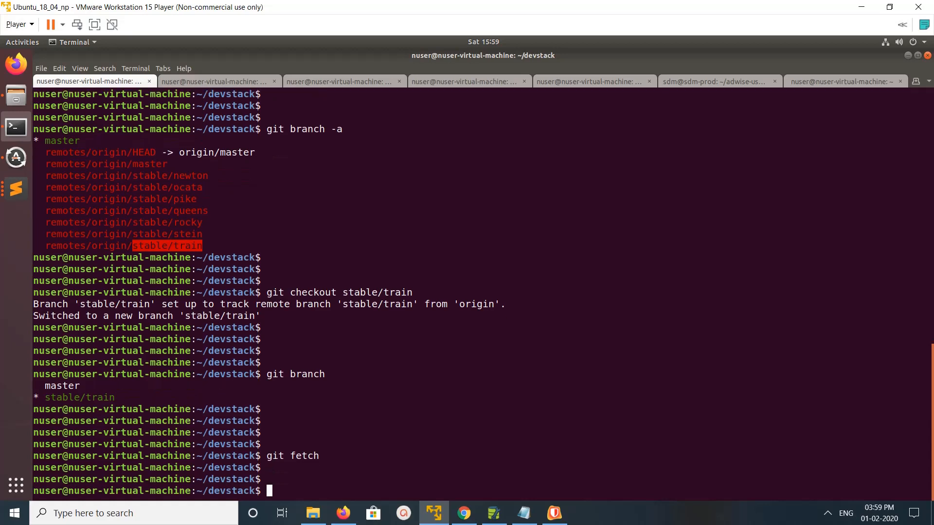
- Run git fetch --all, then begin typing git branch
text(git fetch)
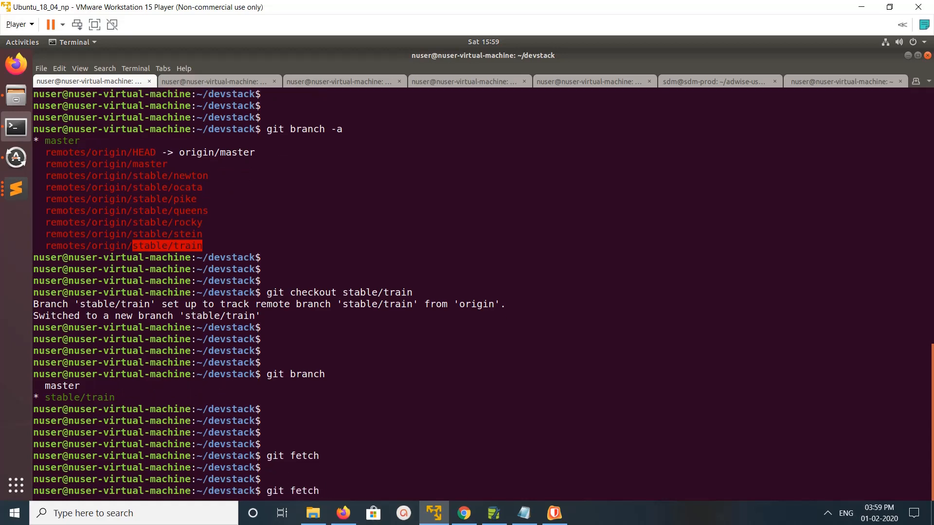
text(--all)
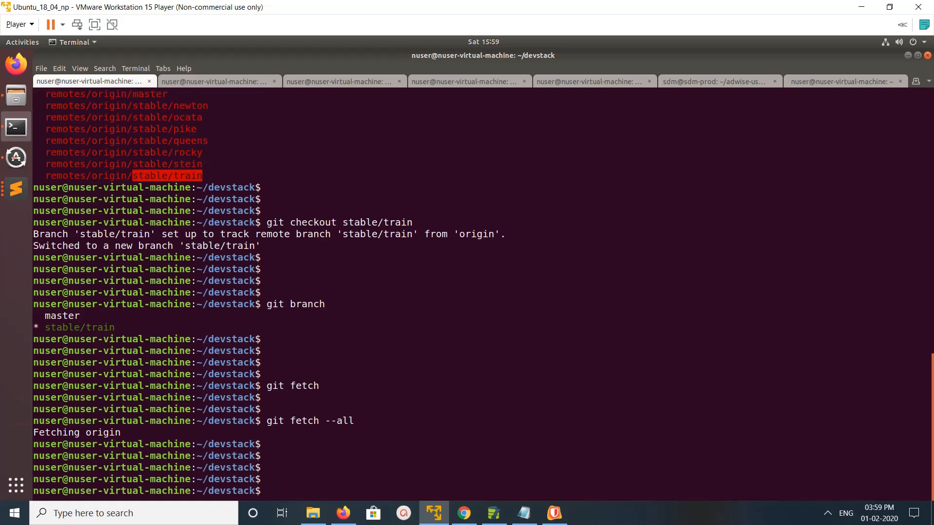
text(git branch)
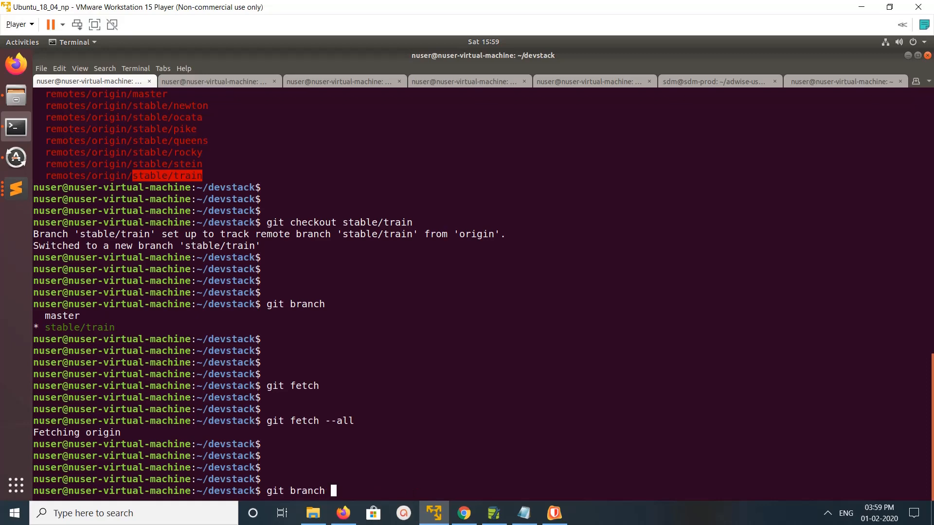
- Run git branch -a, then retype git branch -a for the next listing
text(-a)
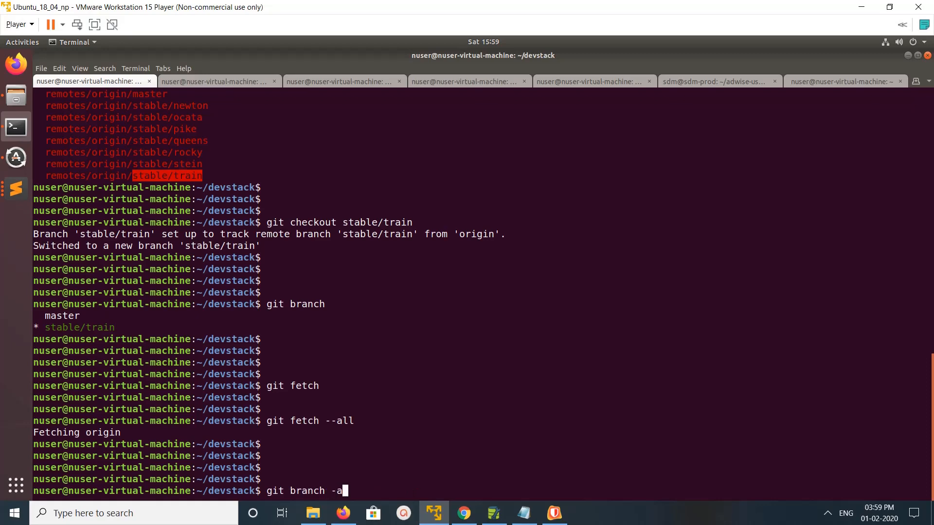
key(Return)
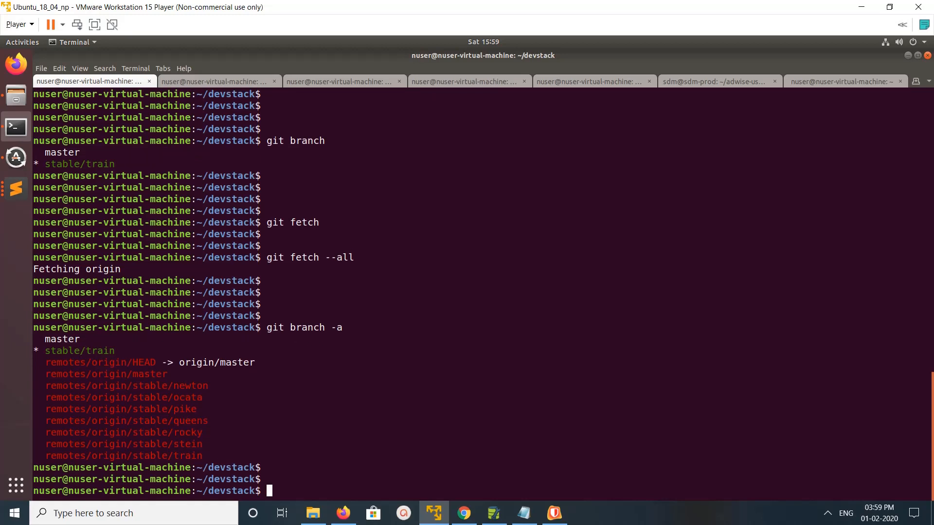
text(git branch -a)
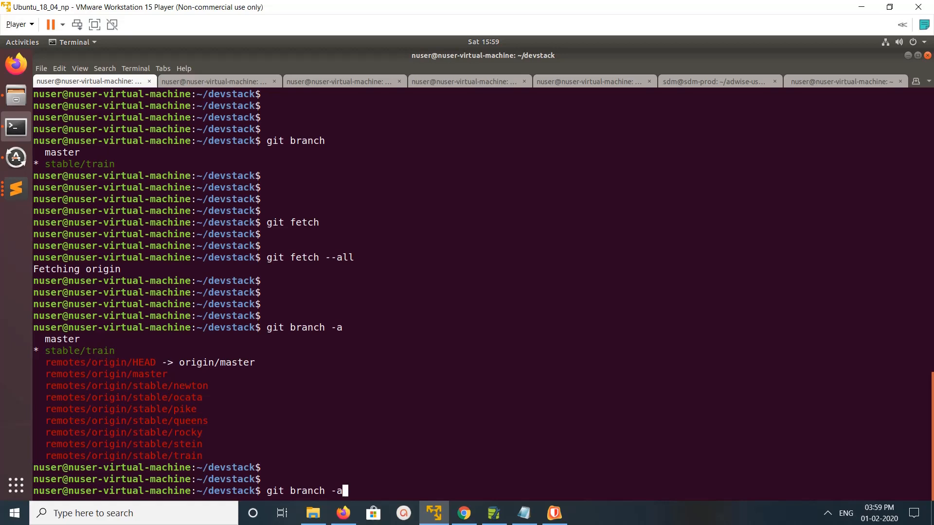
- Run git branch -avv to show each branch's upstream and latest commit
text(vv)
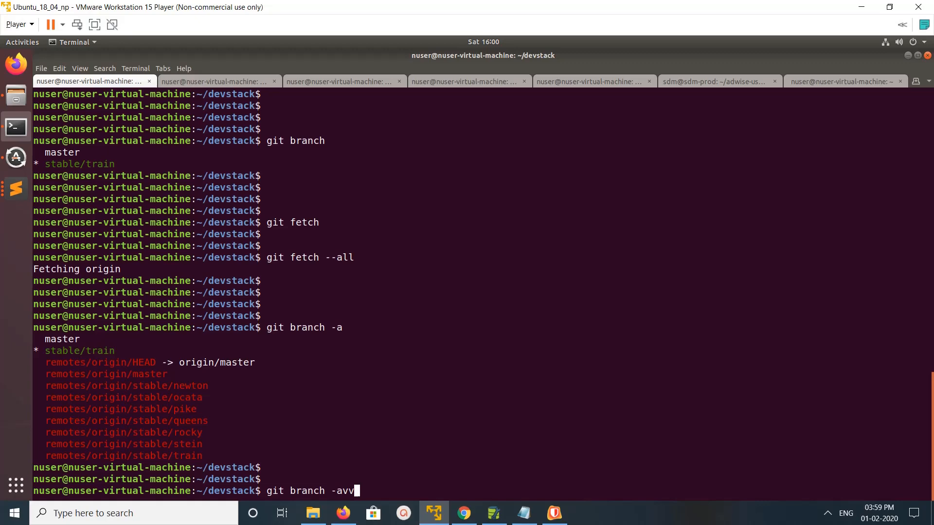
key(Return)
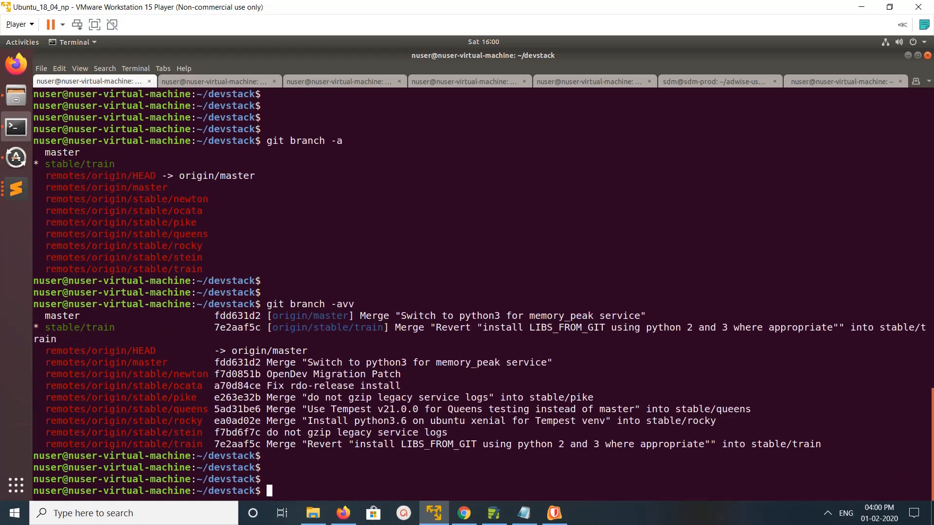